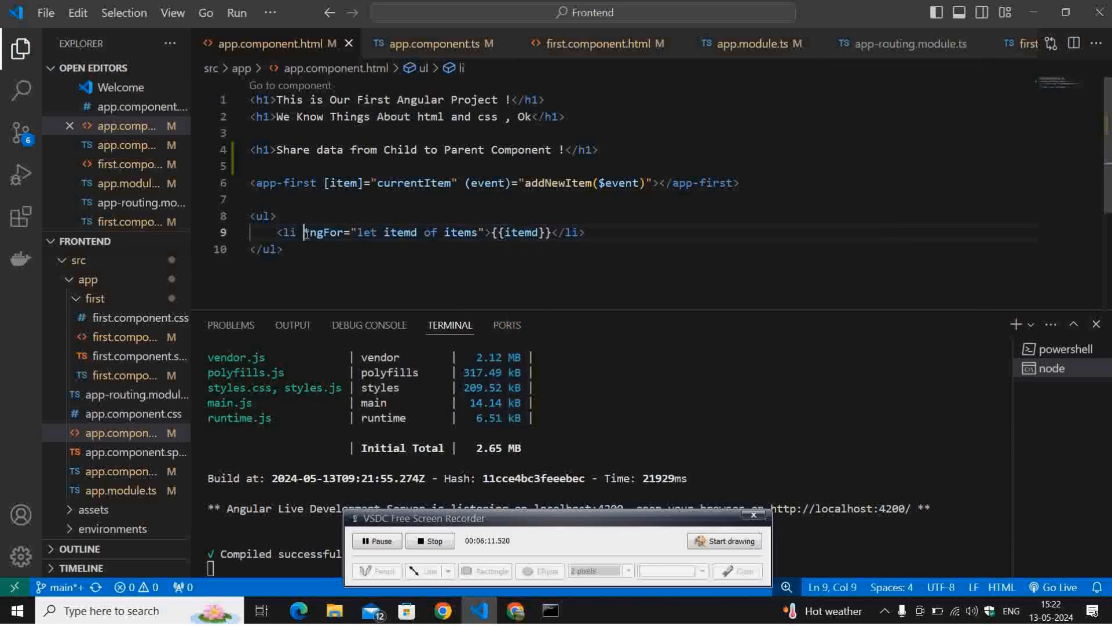
Bring up the localhost:4200 app in Chrome, showing 'Hey there' listed after alpha, beta, gamma, theta.
{"action": "double_click", "coordinate": [324, 232]}
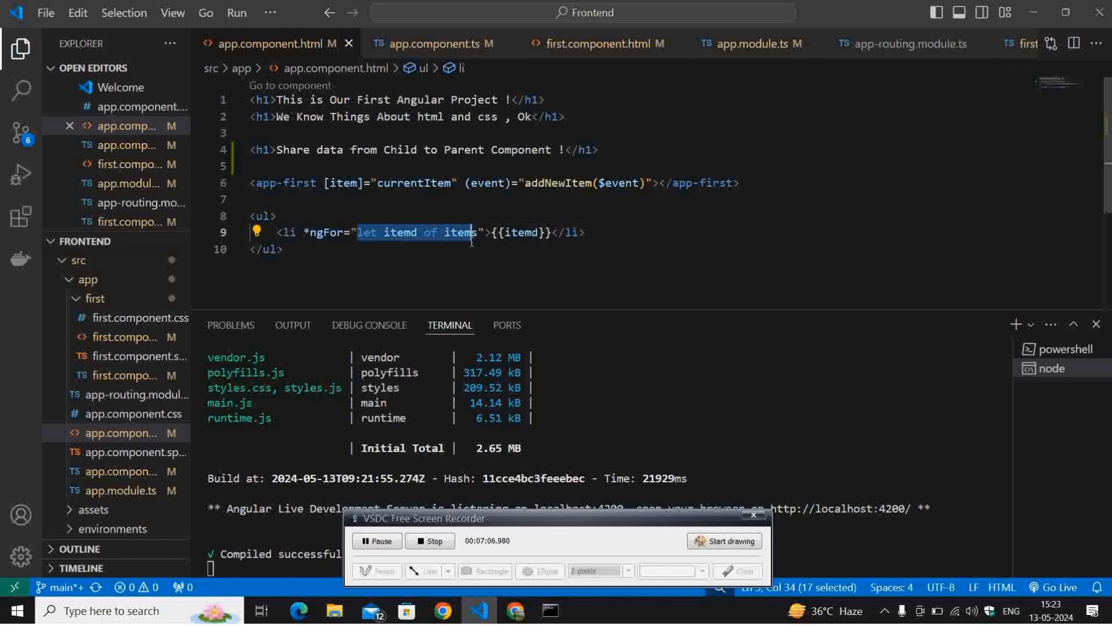
{"action": "mouse_move", "coordinate": [390, 250]}
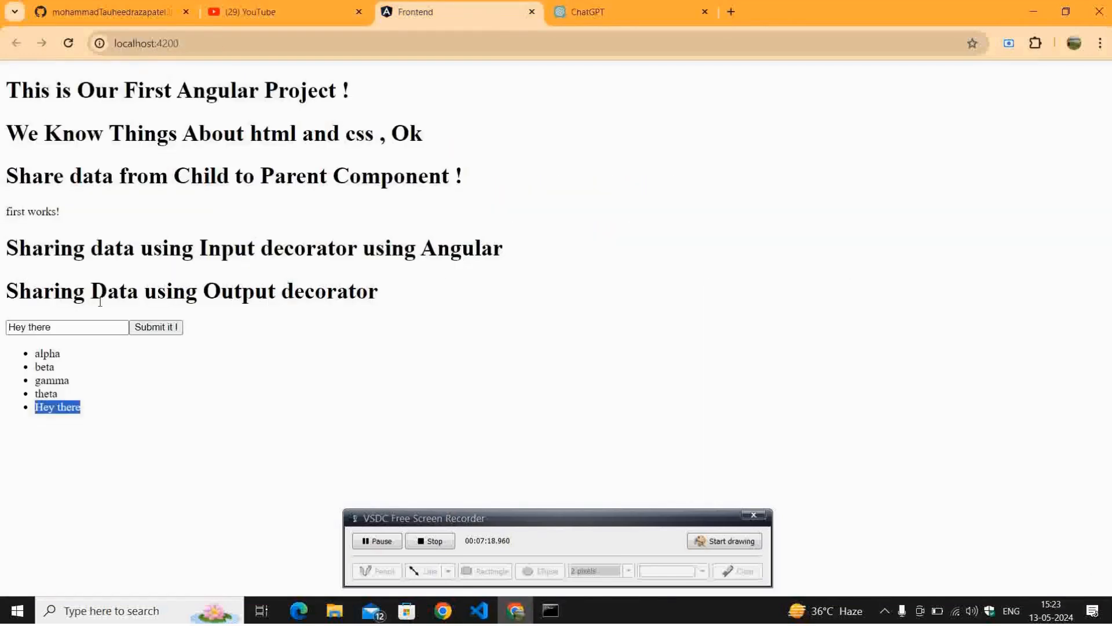
{"action": "mouse_move", "coordinate": [342, 318]}
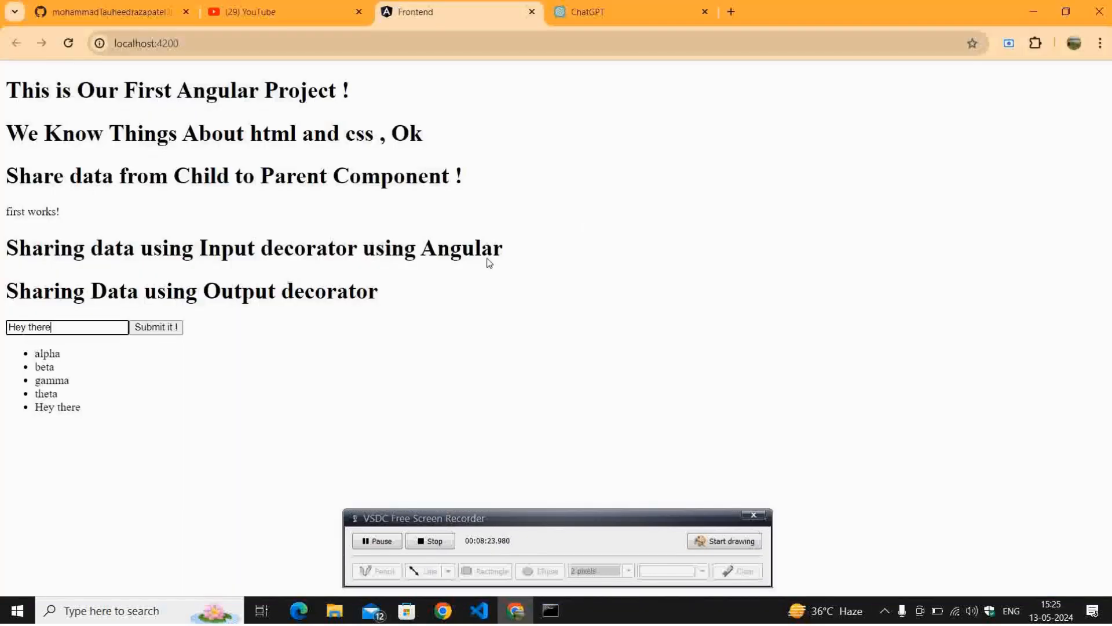
{"action": "mouse_move", "coordinate": [384, 252]}
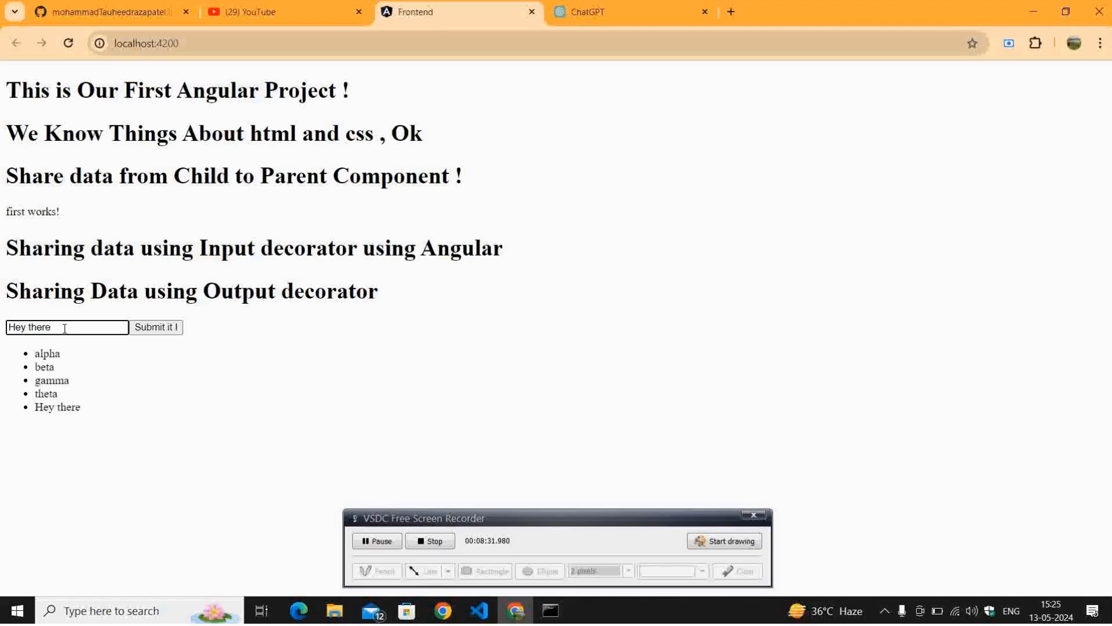
Press 'Submit it !' with 'Hey there' in the text box to add a second 'Hey there' item.
{"action": "left_click", "coordinate": [156, 327]}
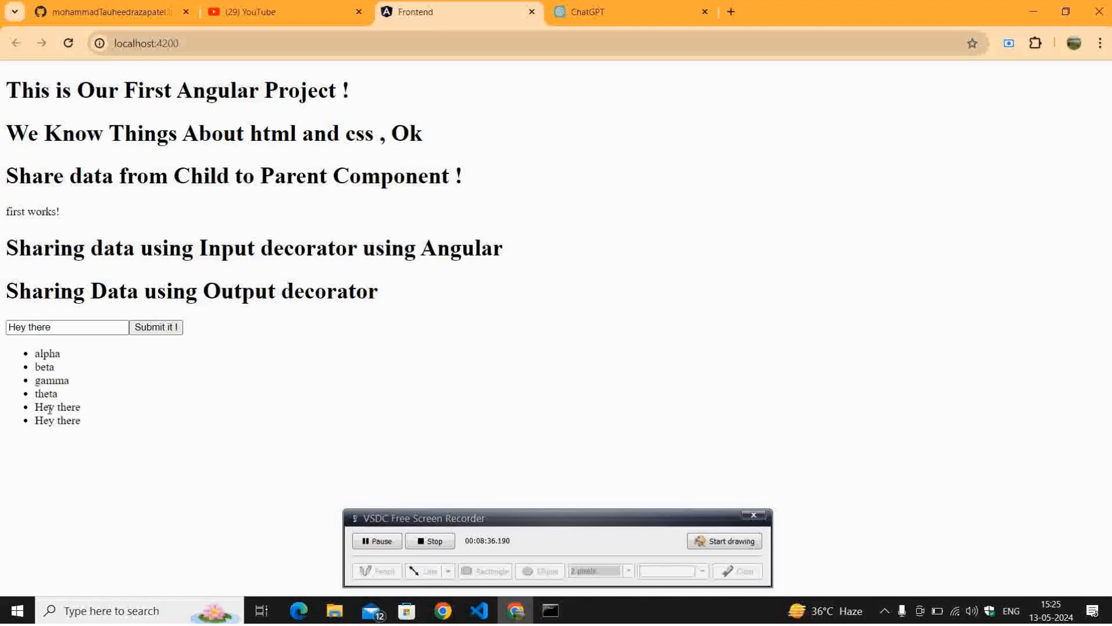
{"action": "mouse_move", "coordinate": [87, 413]}
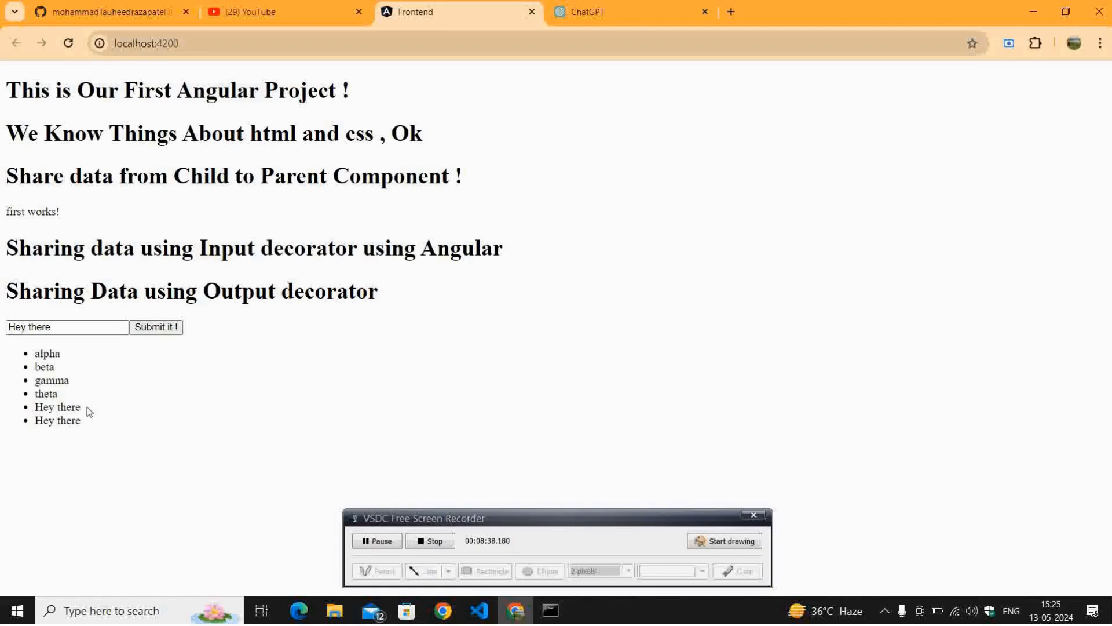